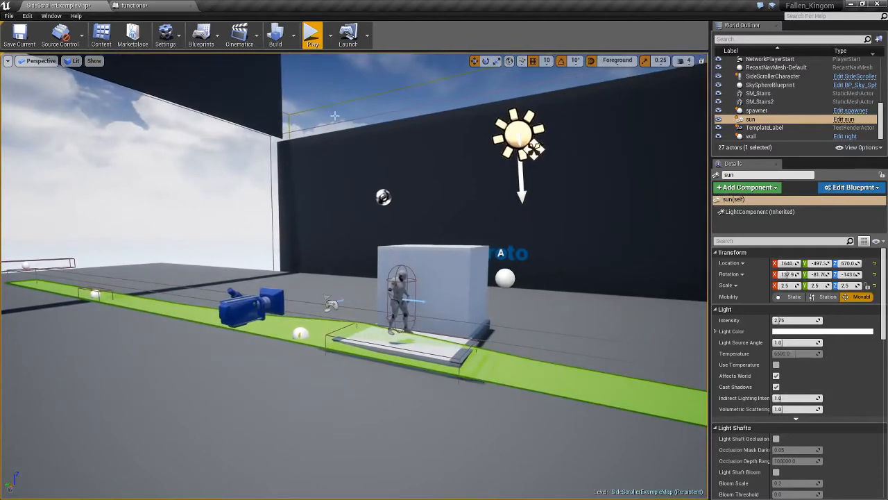
Play-test the level twice, then inspect the SideScrollerCharacter and pt2 blueprints.
left_click(308, 34)
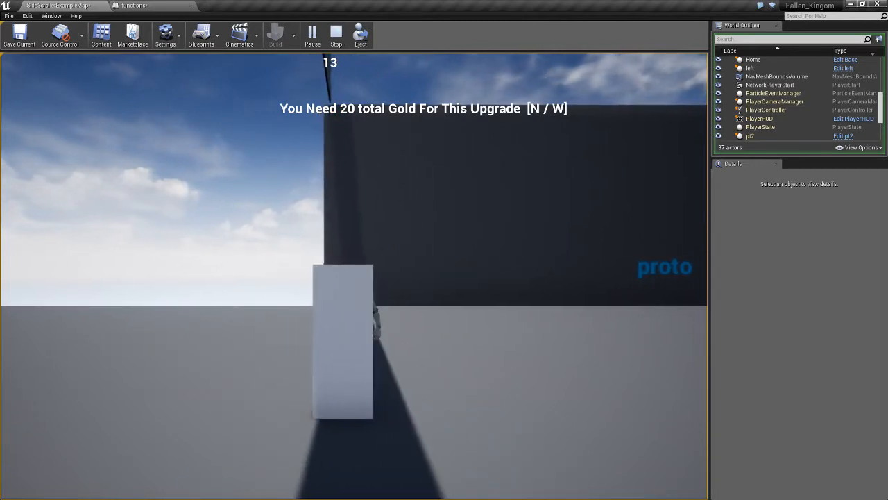
left_click(336, 36)
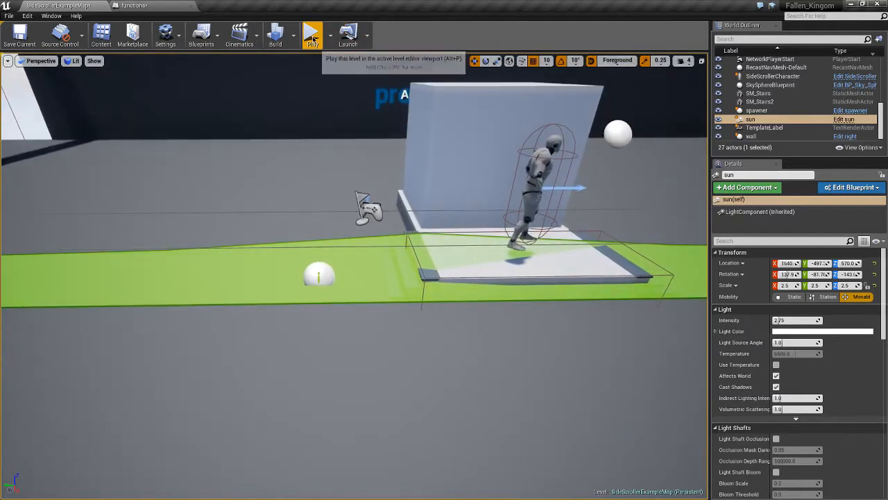
left_click(311, 33)
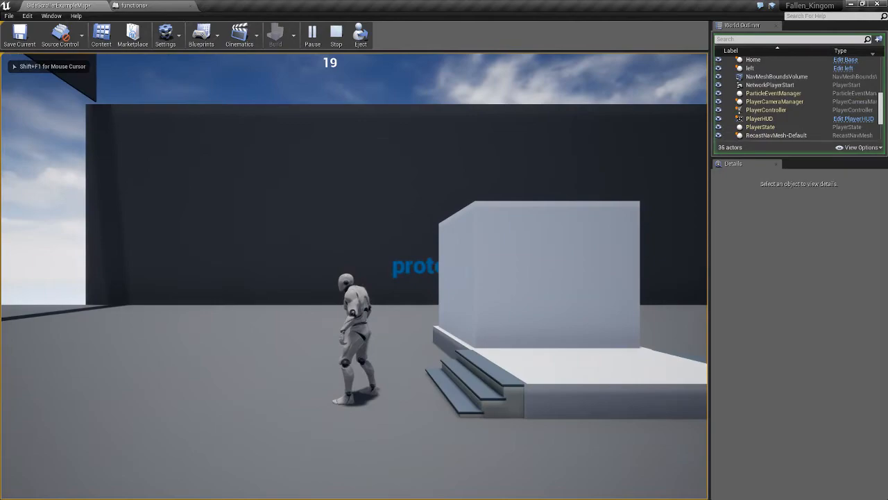
left_click(128, 6)
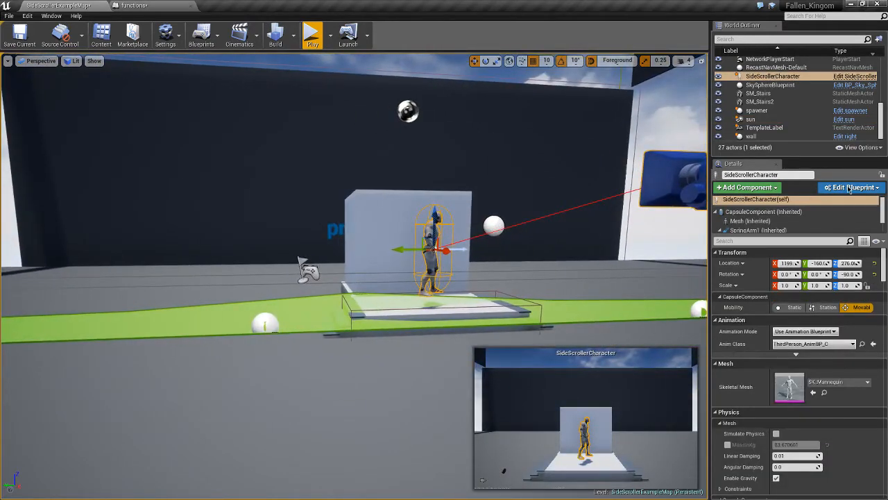
left_click(848, 187)
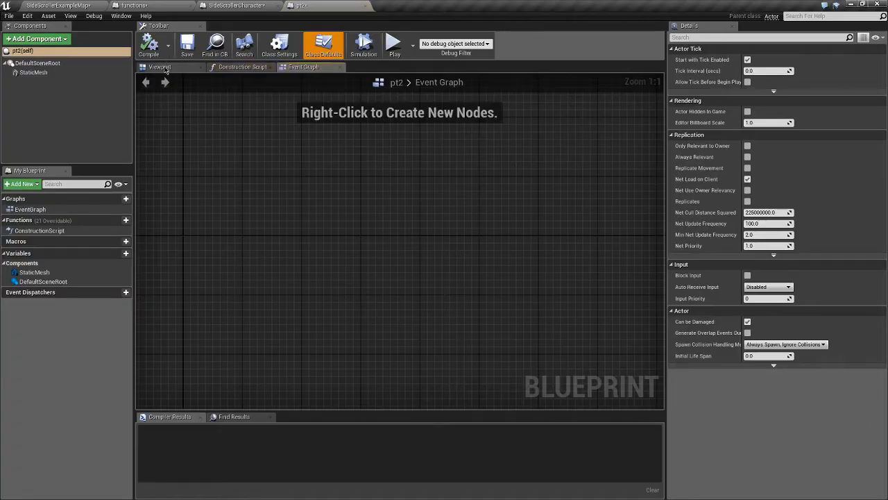
left_click(159, 67)
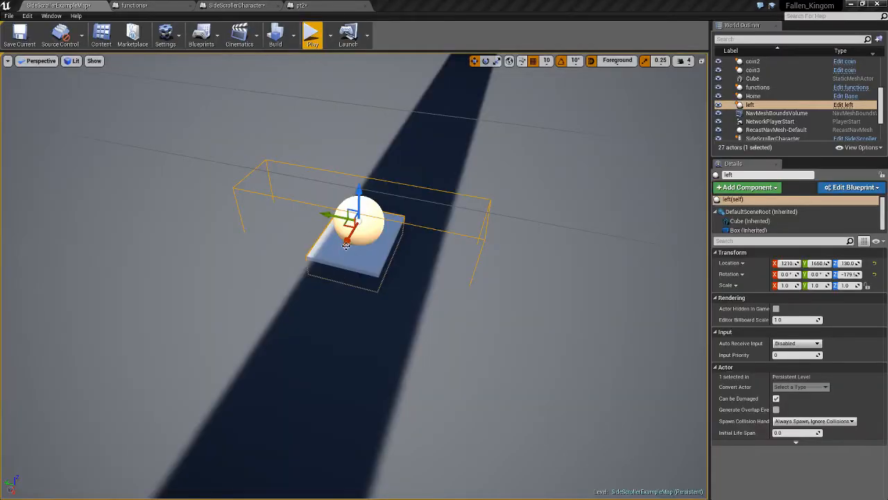
mouse_move(389, 204)
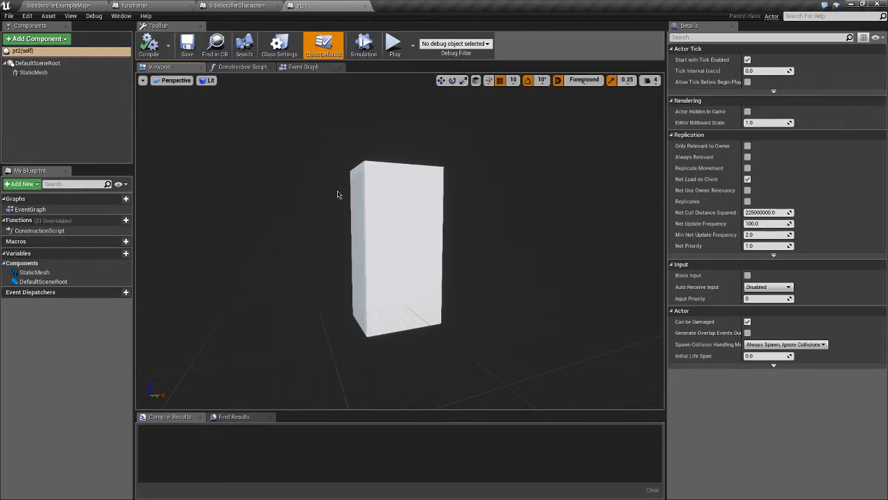
mouse_move(296, 203)
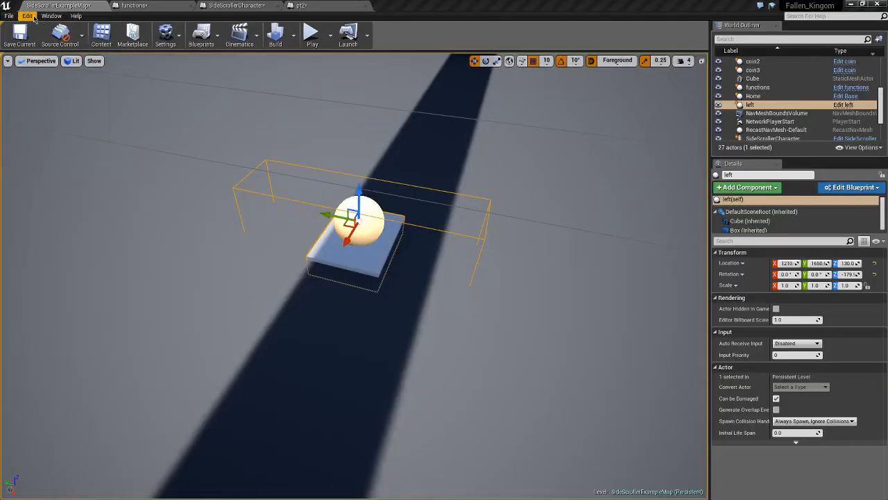
Show Project Settings' Engine > Collision page with the wall, player and wallTrigger channels.
left_click(27, 16)
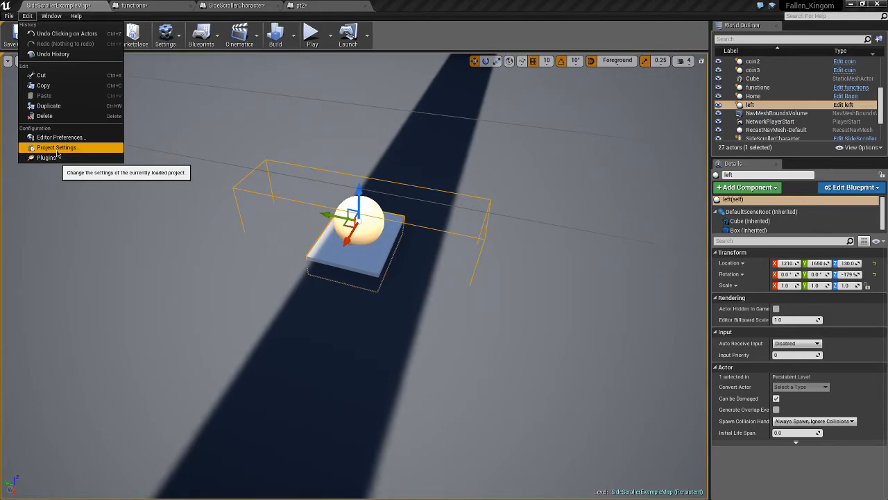
left_click(55, 146)
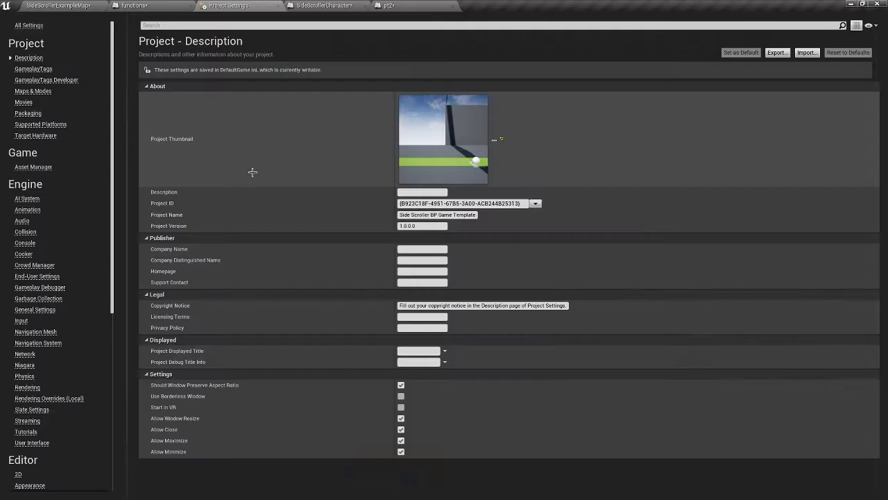
mouse_move(32, 167)
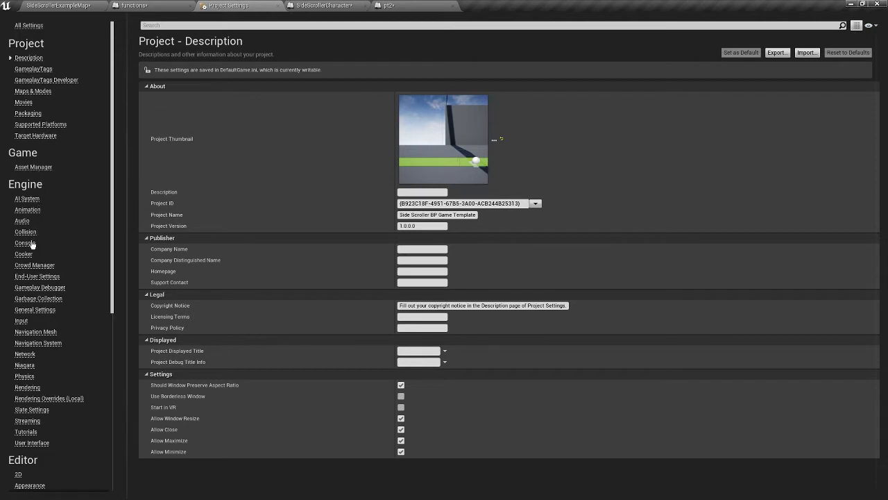
left_click(26, 231)
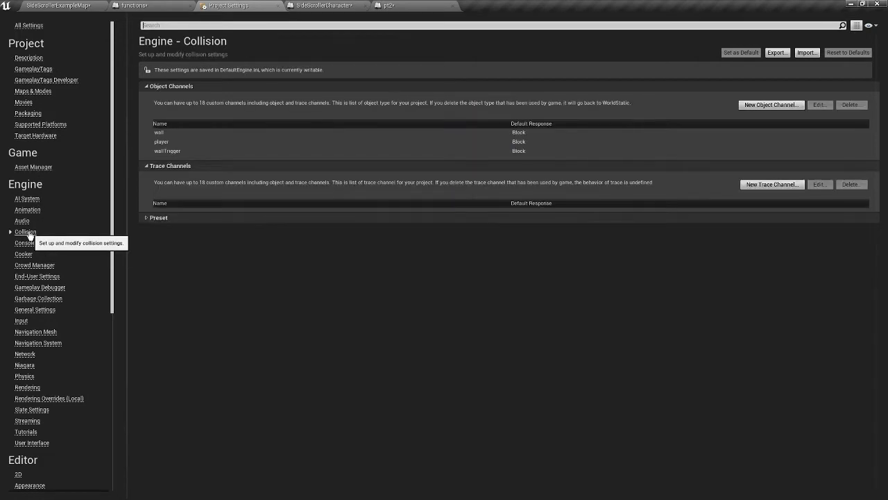
left_click(167, 132)
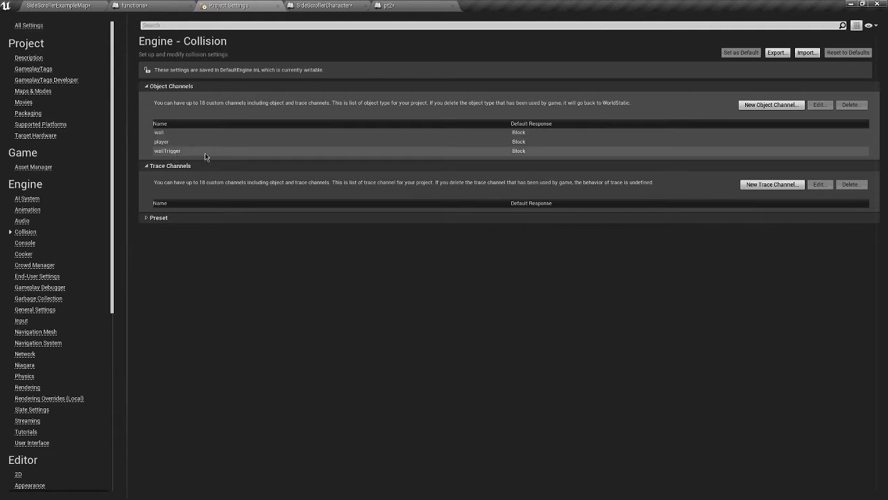
mouse_move(193, 150)
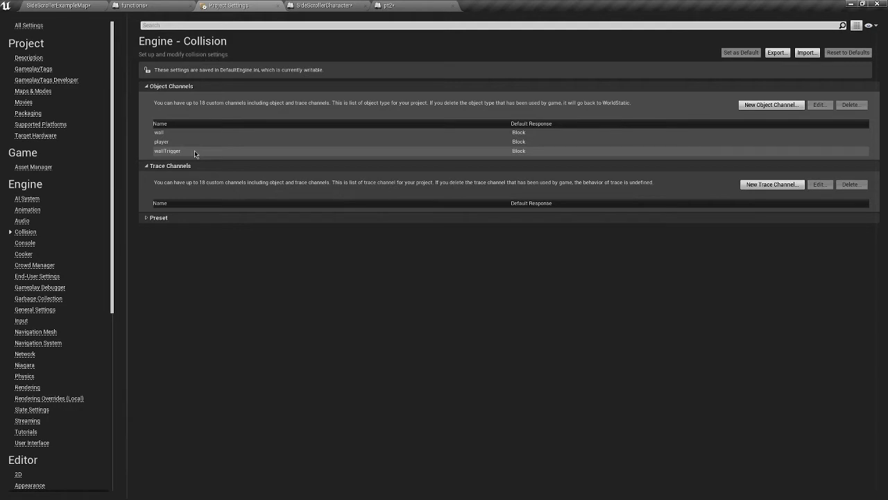
mouse_move(193, 153)
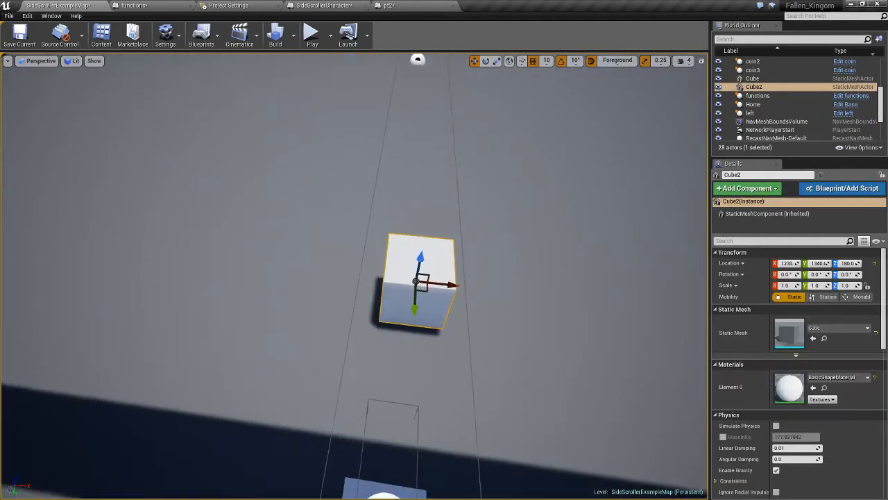
Convert the Cube2 mesh into Cube2_Blueprint and briefly play-test the level with the bot.
left_click(843, 188)
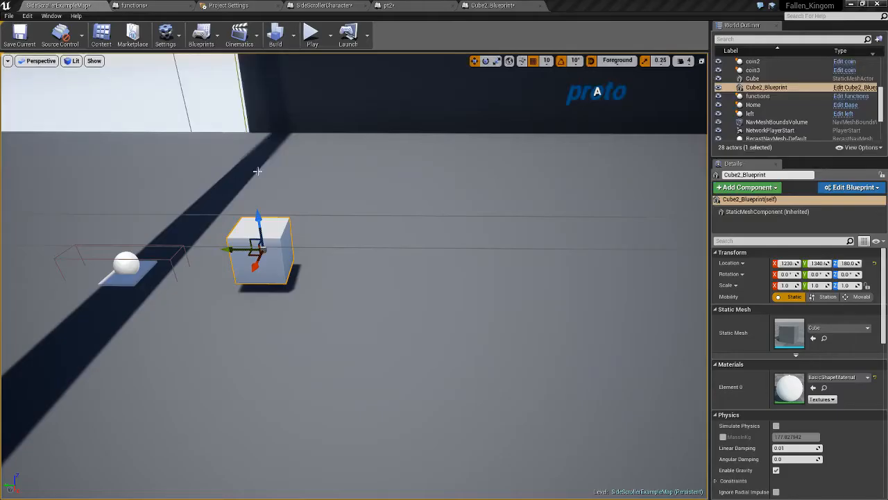
left_click(312, 33)
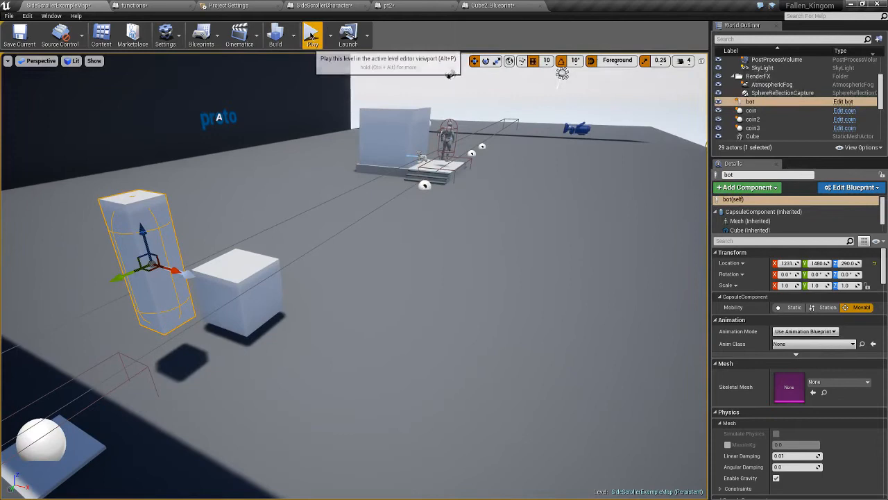
left_click(314, 34)
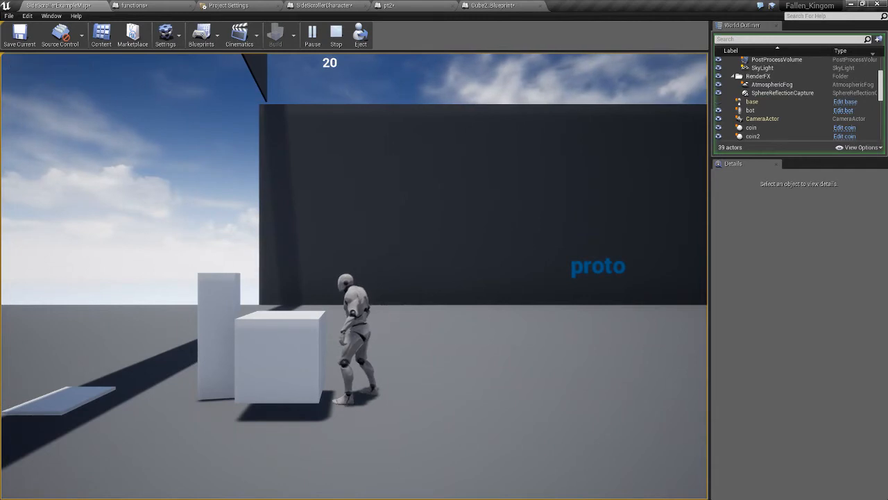
left_click(333, 36)
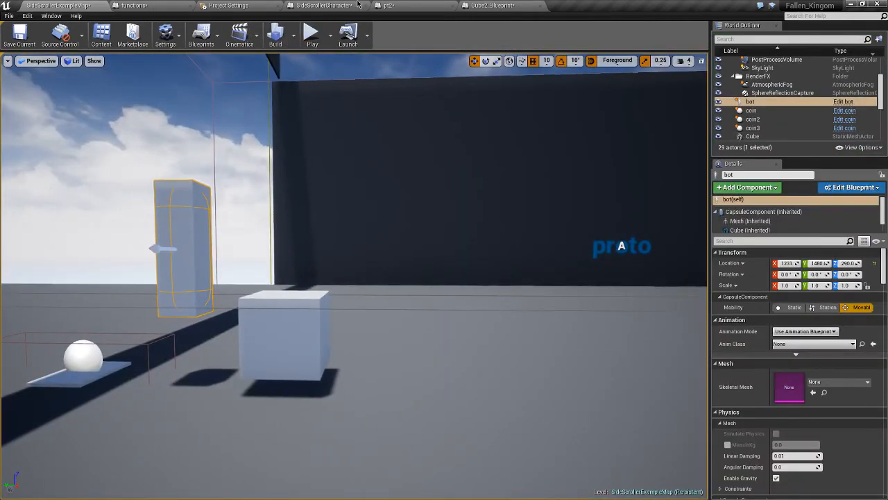
Create an object collision channel named 'test' with Block as its default response.
left_click(230, 8)
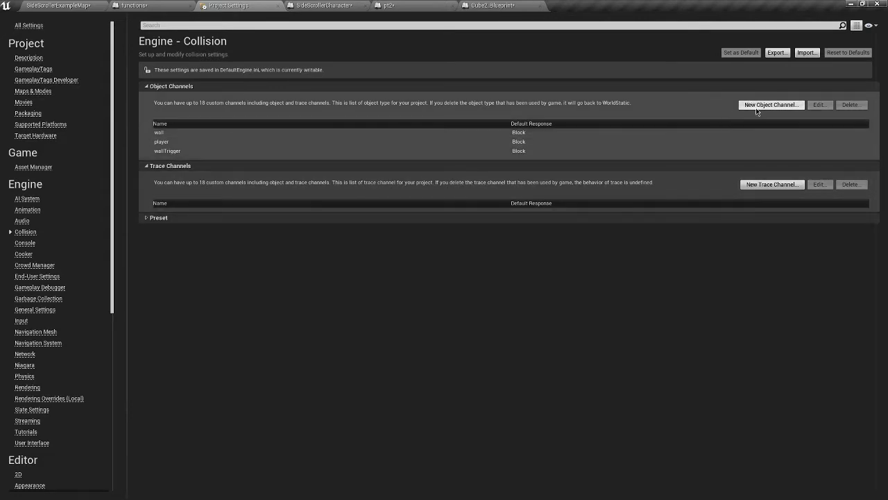
left_click(772, 105)
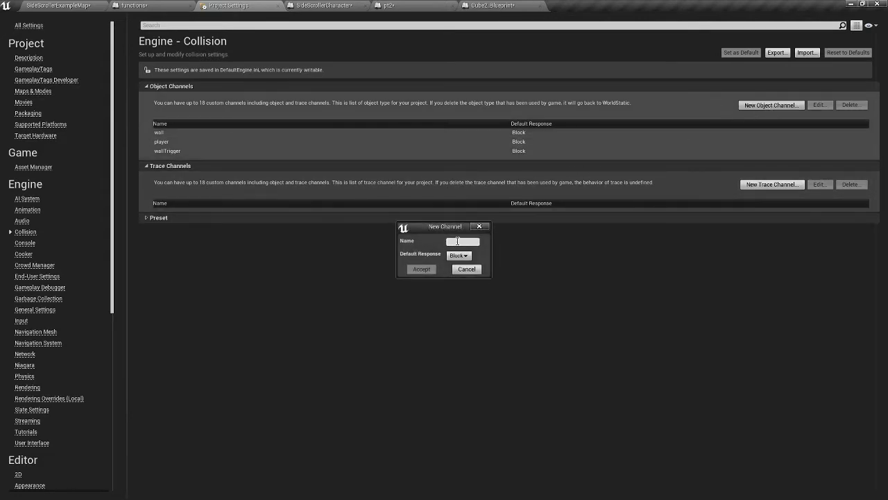
mouse_move(457, 238)
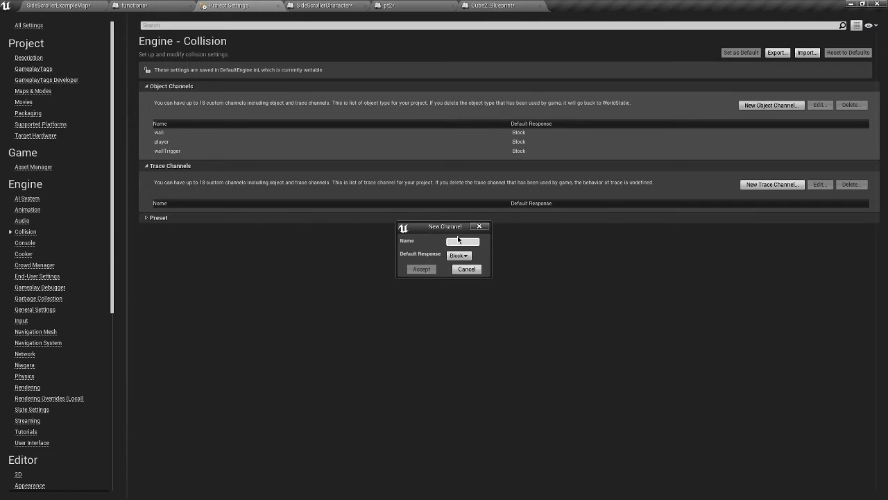
type("test")
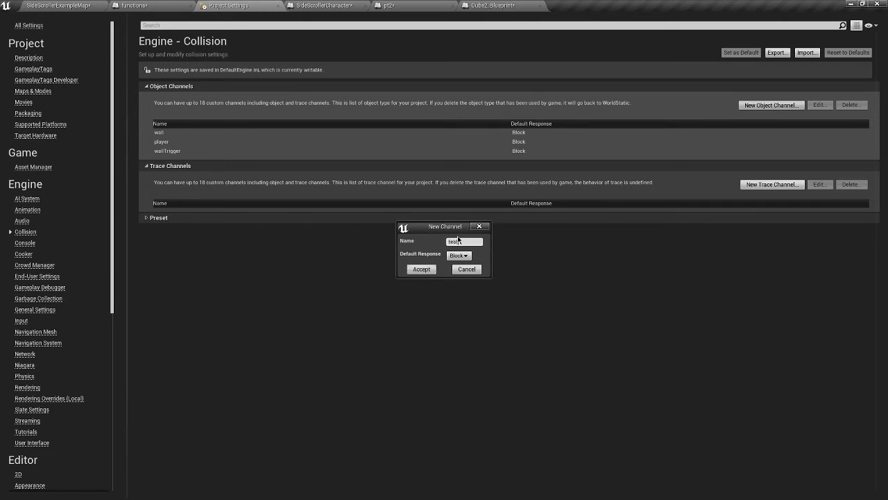
left_click(421, 269)
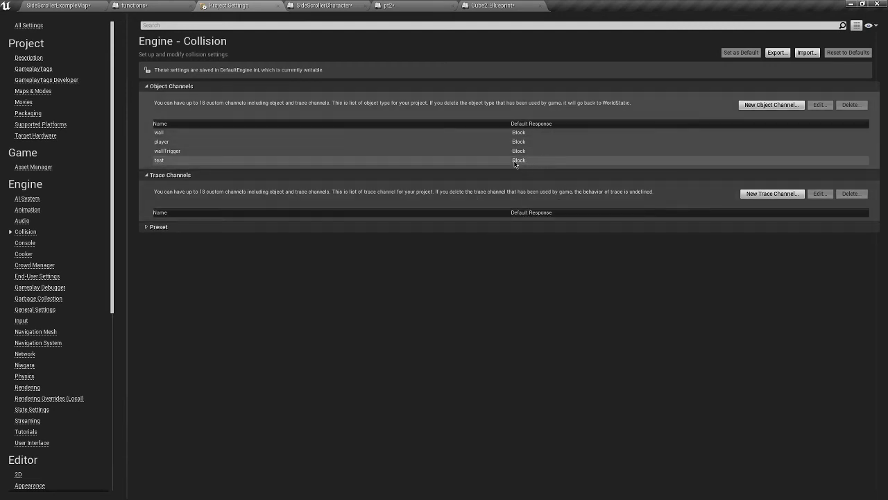
mouse_move(519, 171)
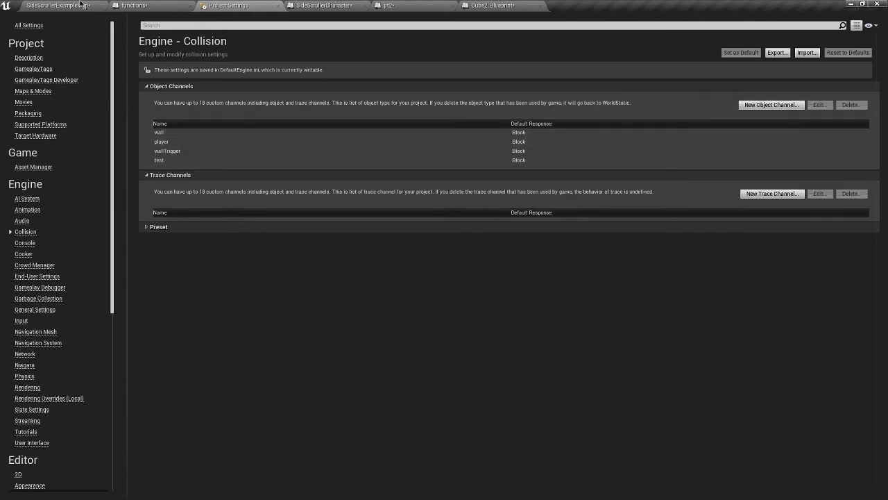
mouse_move(62, 13)
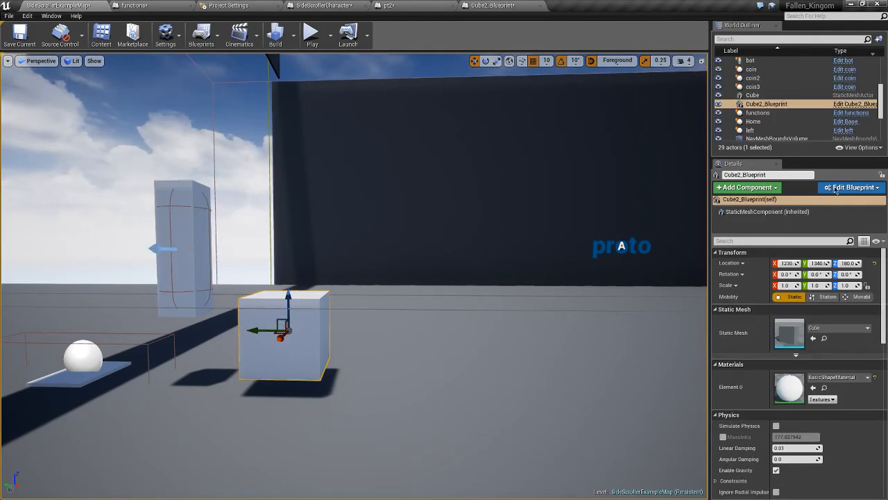
Give Cube2_Blueprint's StaticMeshComponent Custom collision, object type test, overlapping the player channel.
left_click(850, 187)
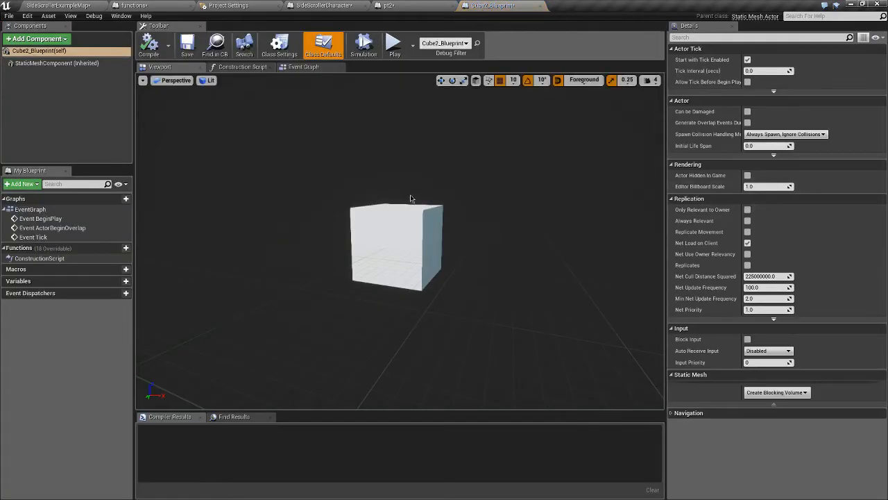
left_click(56, 70)
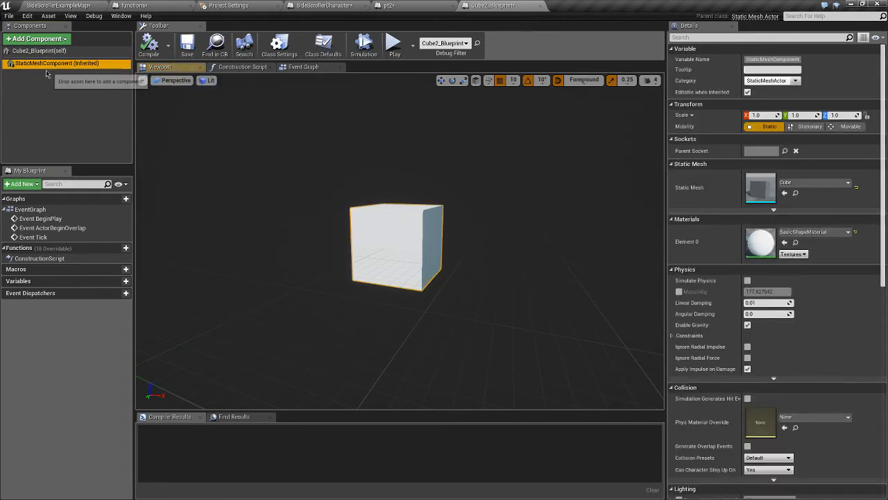
scroll("down", 3)
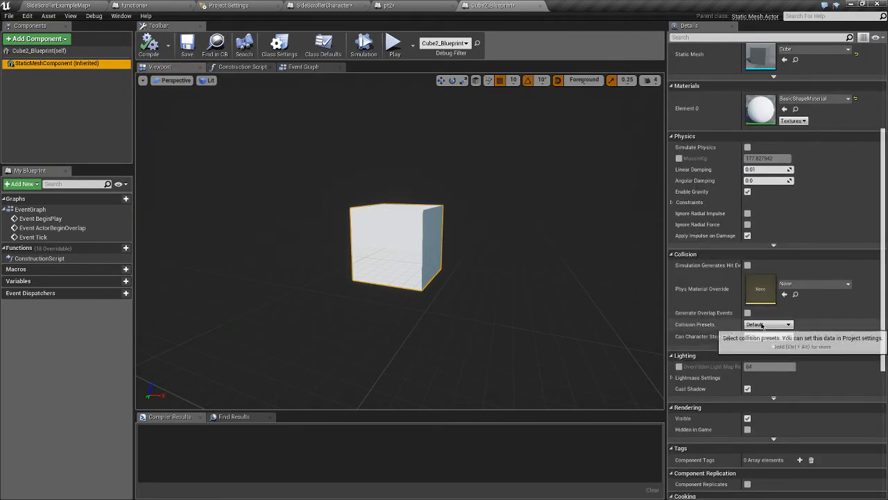
left_click(787, 324)
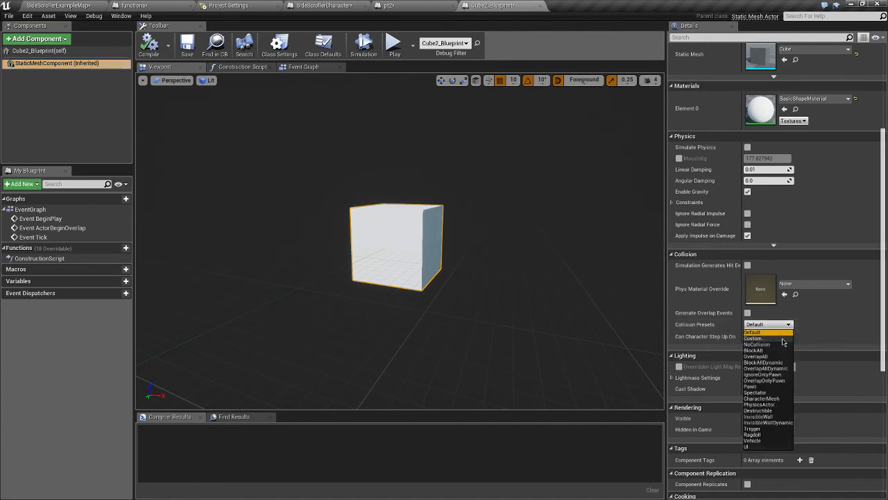
left_click(759, 338)
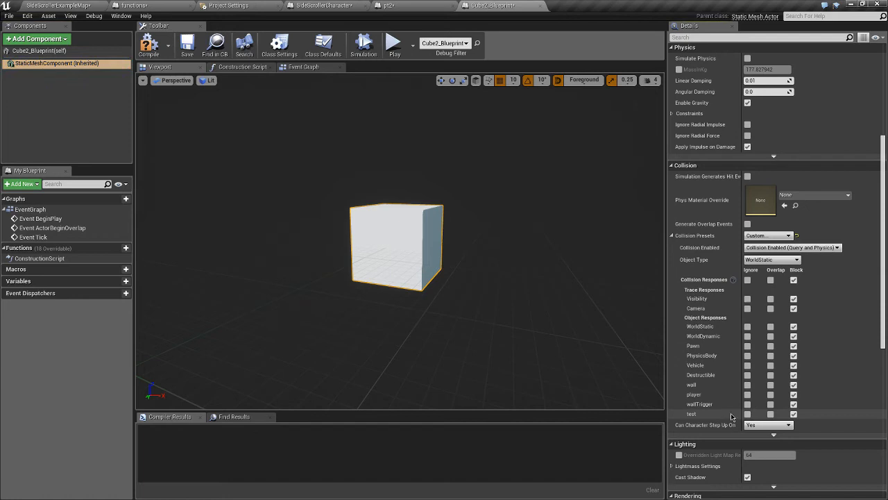
mouse_move(705, 420)
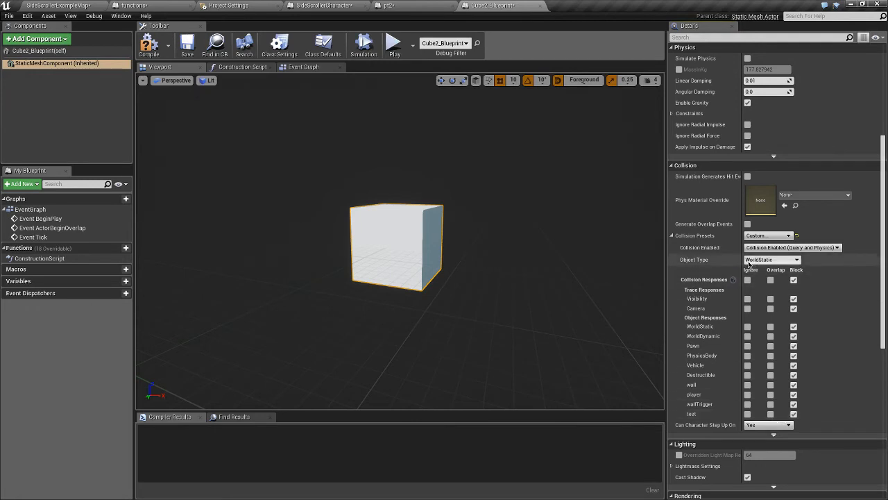
left_click(771, 260)
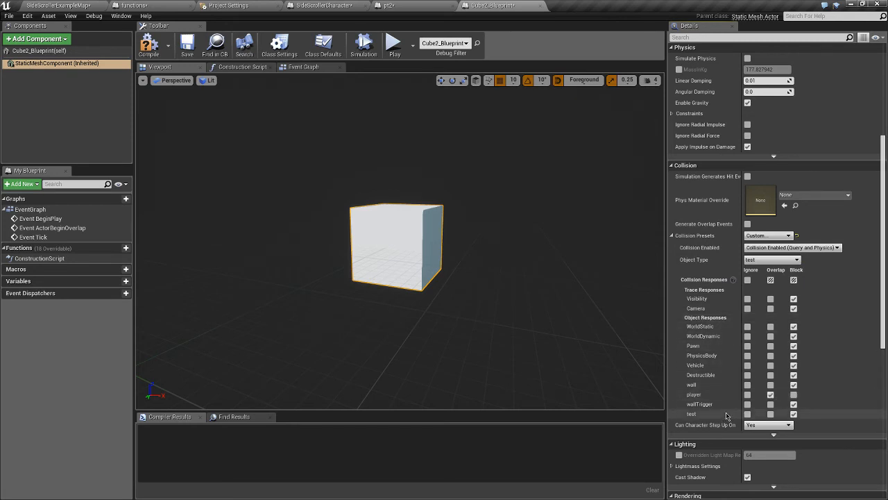
left_click(770, 394)
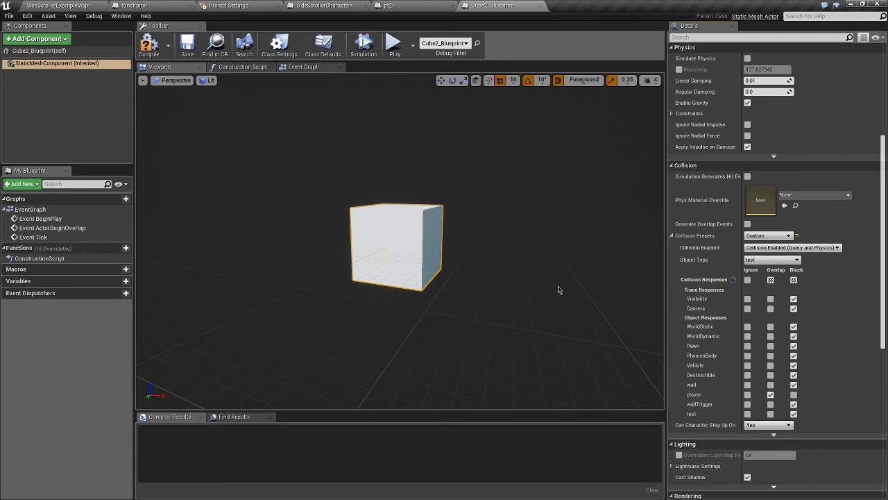
mouse_move(386, 217)
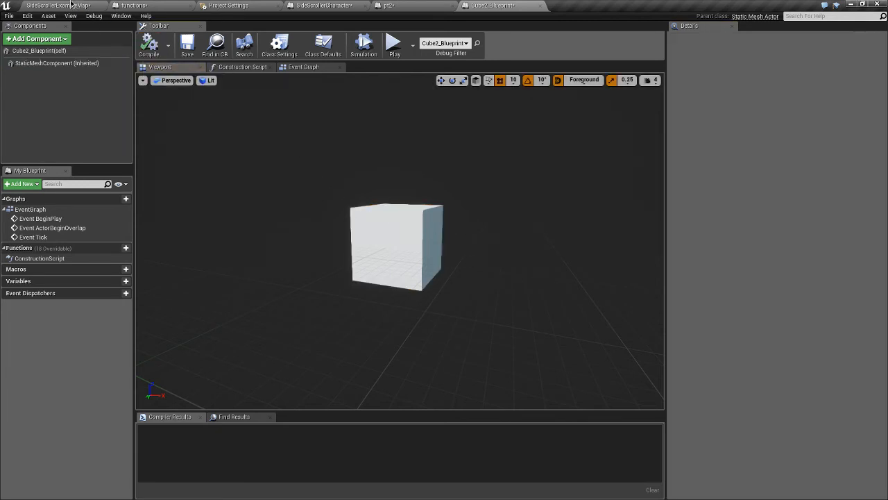
Return to SideScrollerExampleMap, select the bot actor, and start a play session.
left_click(394, 40)
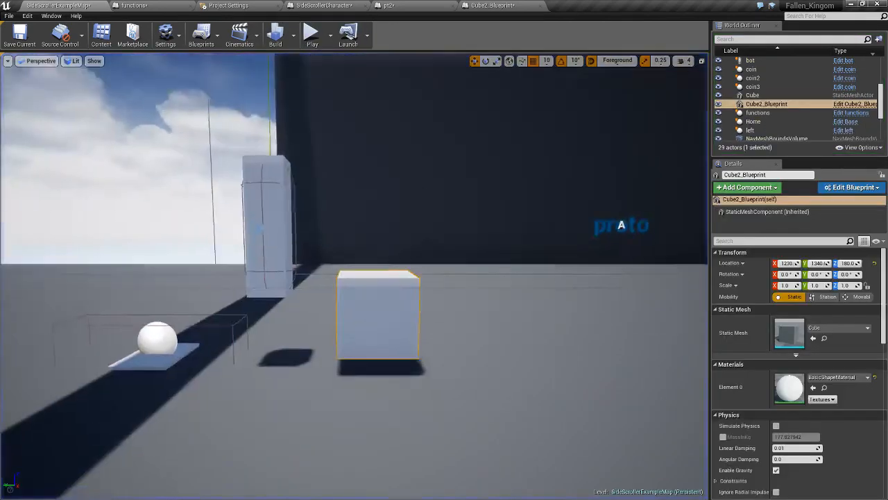
left_click(749, 60)
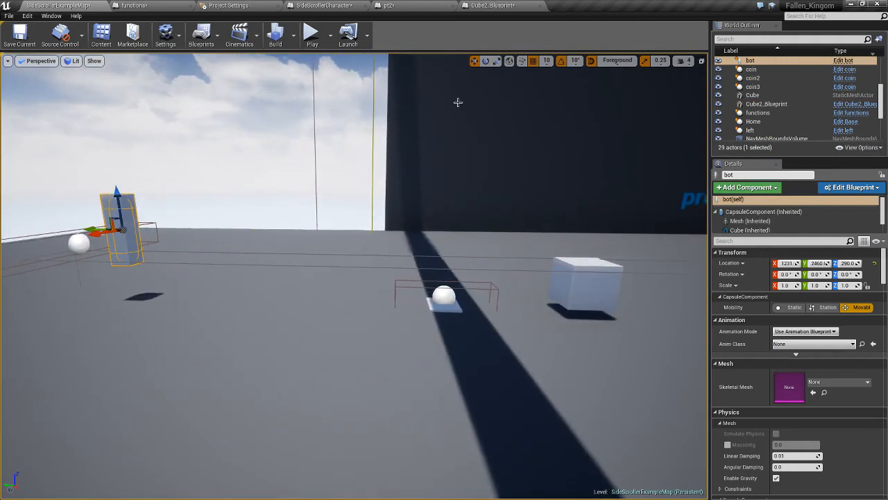
left_click(312, 33)
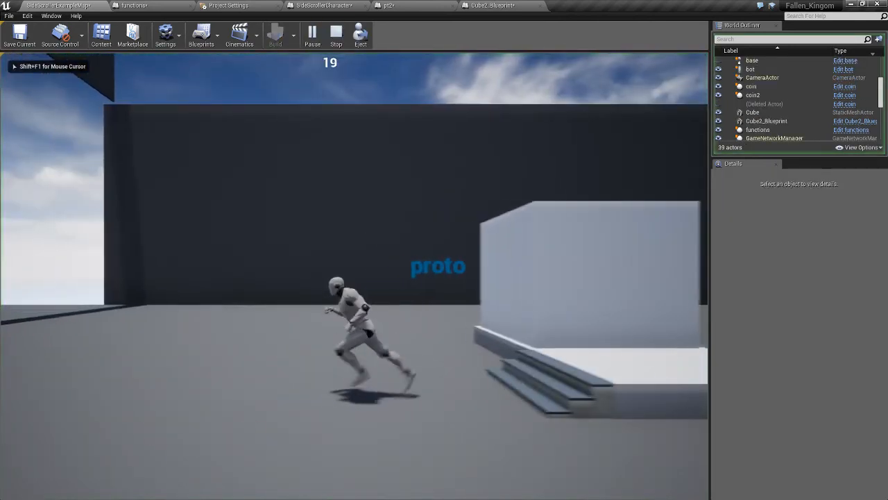